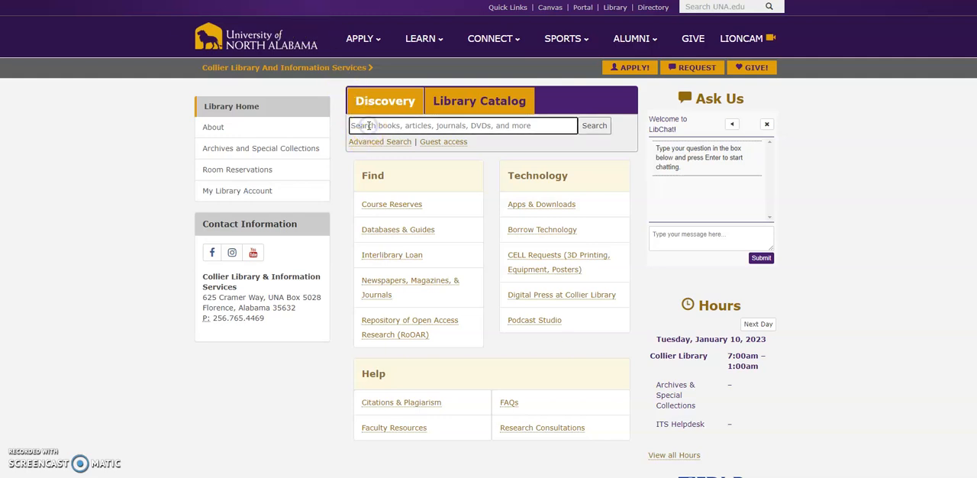
# Enter 'Branding a State University: Doing it Right' in the Discovery search box
pyautogui.write('Branding a State University: Doing it Right')
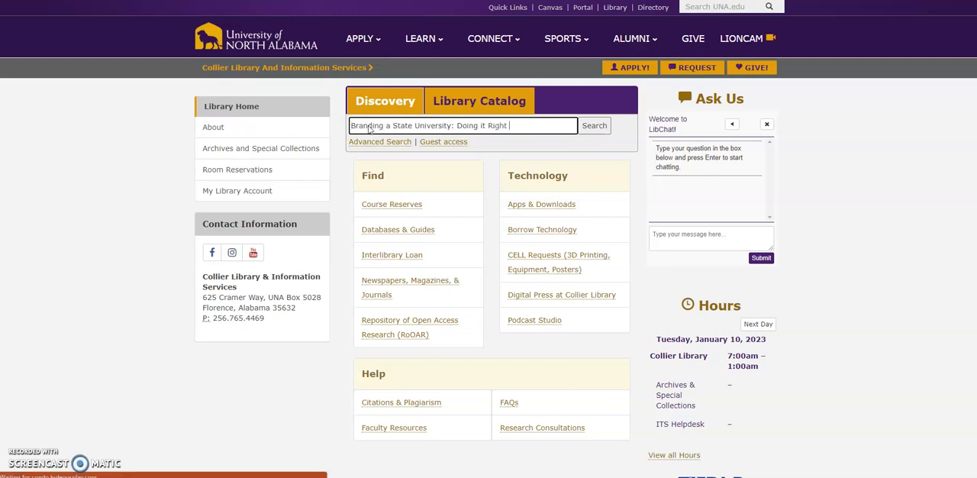
# Run the Discovery search, listing 106 results with the matching article first
pyautogui.click(596, 125)
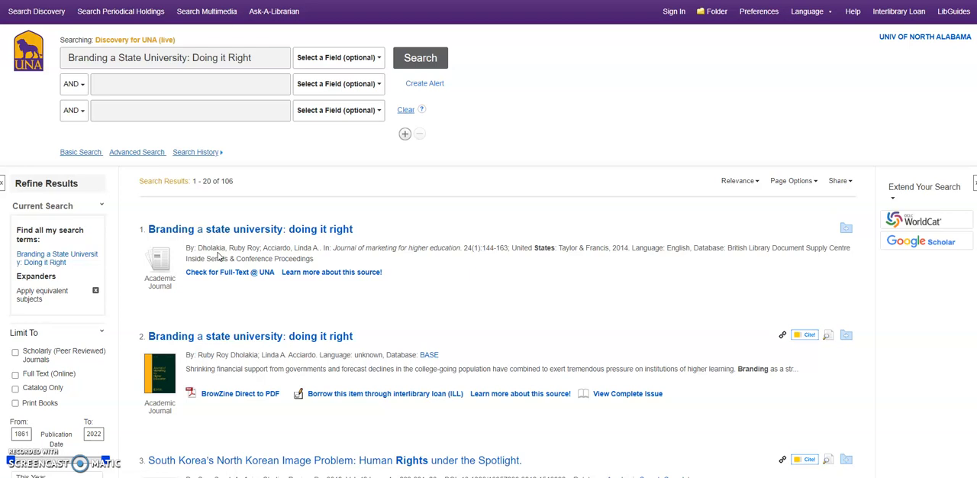
pyautogui.moveTo(275, 466)
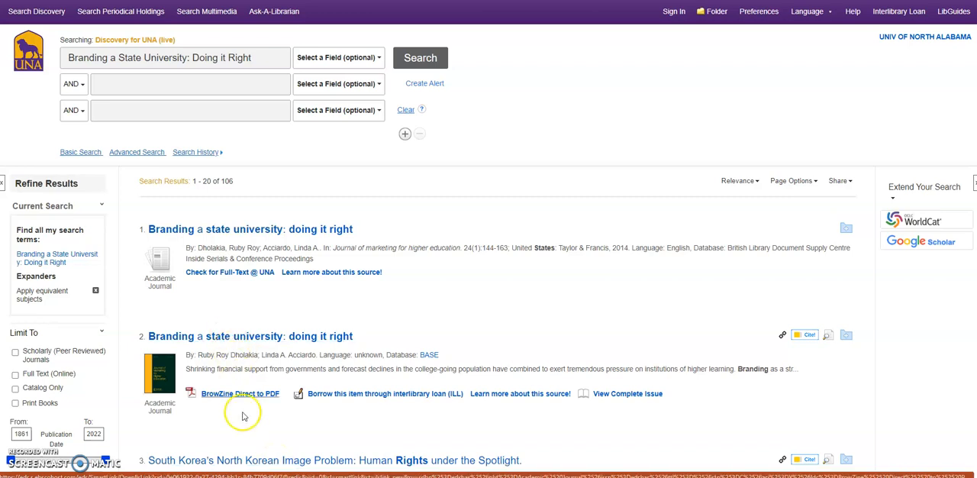
pyautogui.click(235, 394)
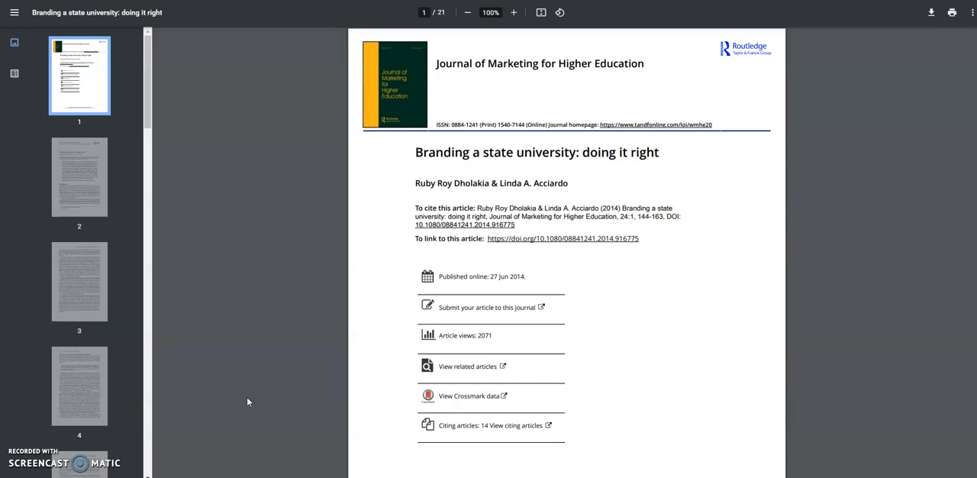
pyautogui.moveTo(247, 402)
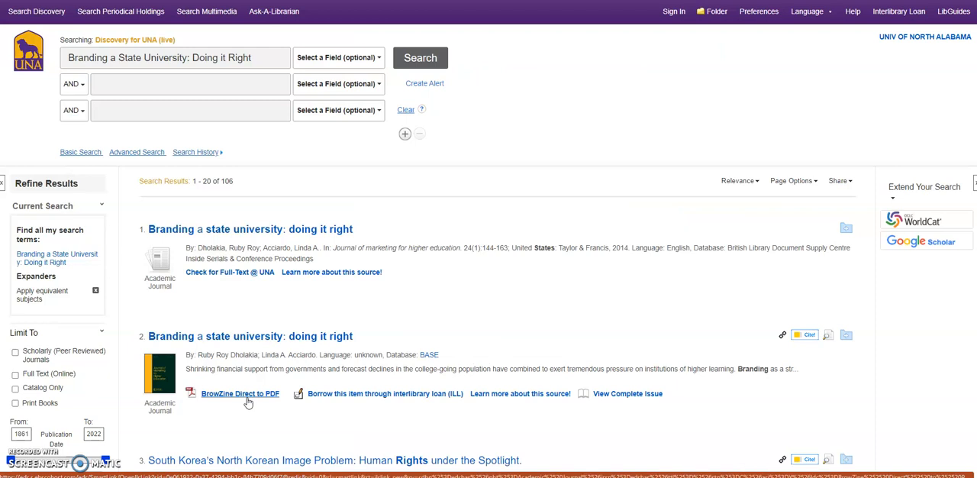
pyautogui.moveTo(203, 278)
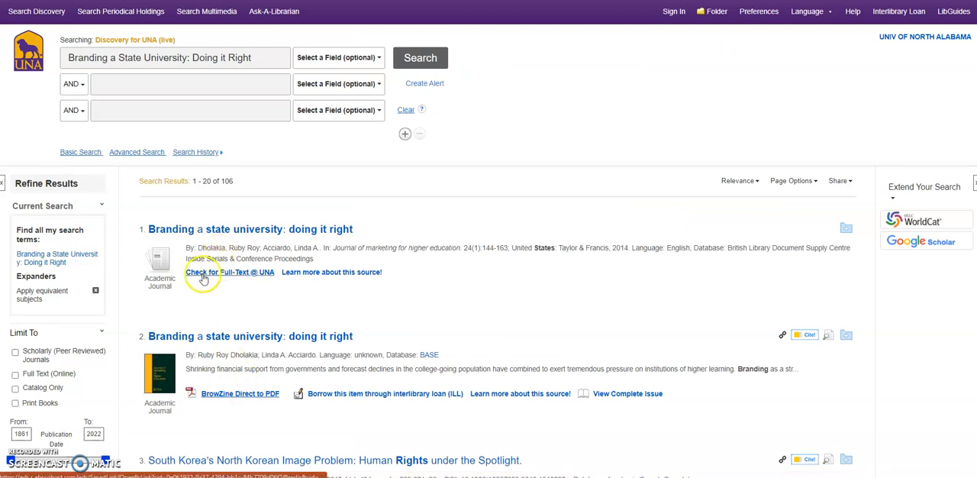
pyautogui.click(229, 271)
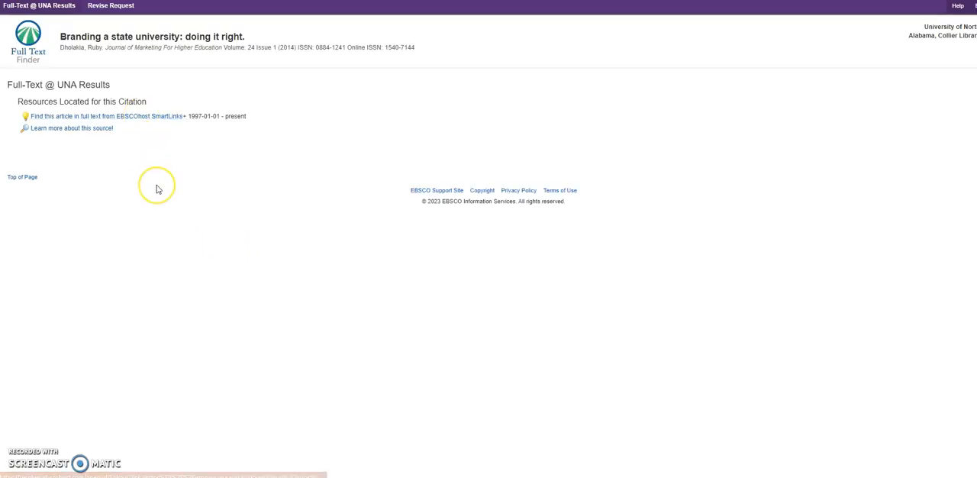
pyautogui.moveTo(158, 189)
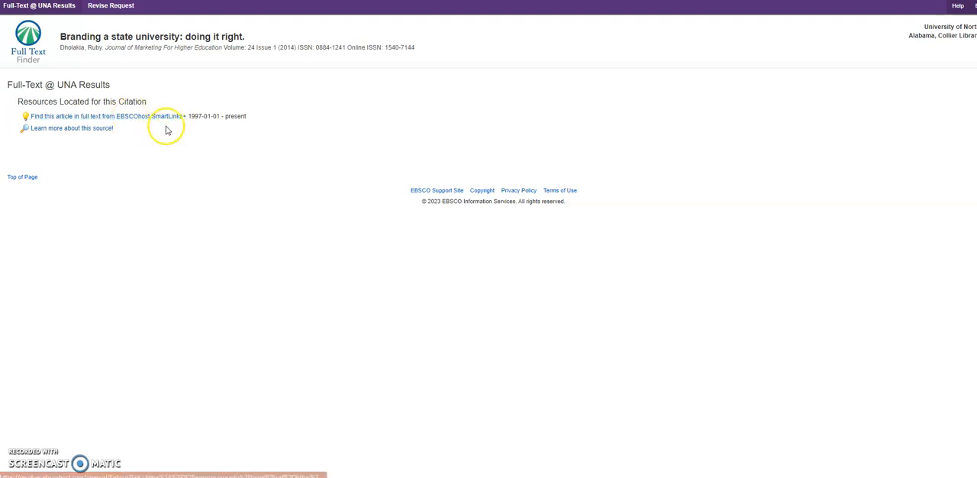
pyautogui.click(92, 116)
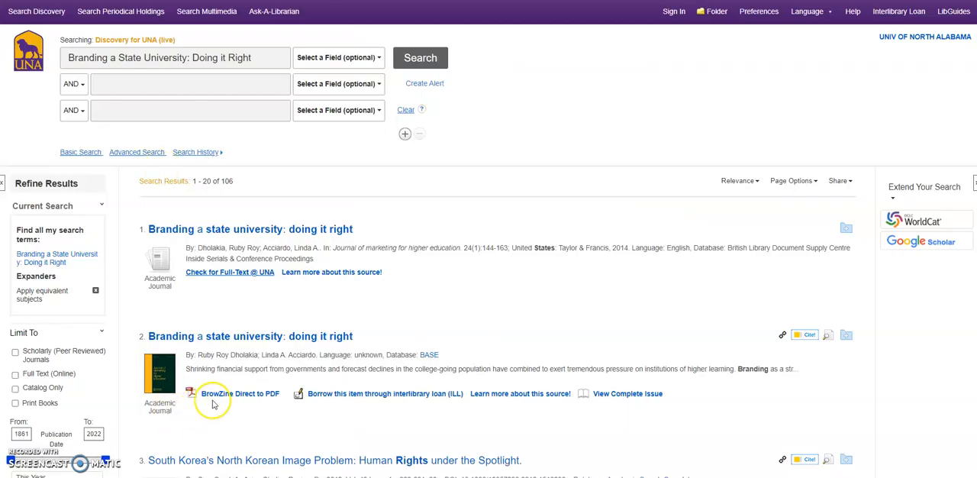
pyautogui.moveTo(236, 394)
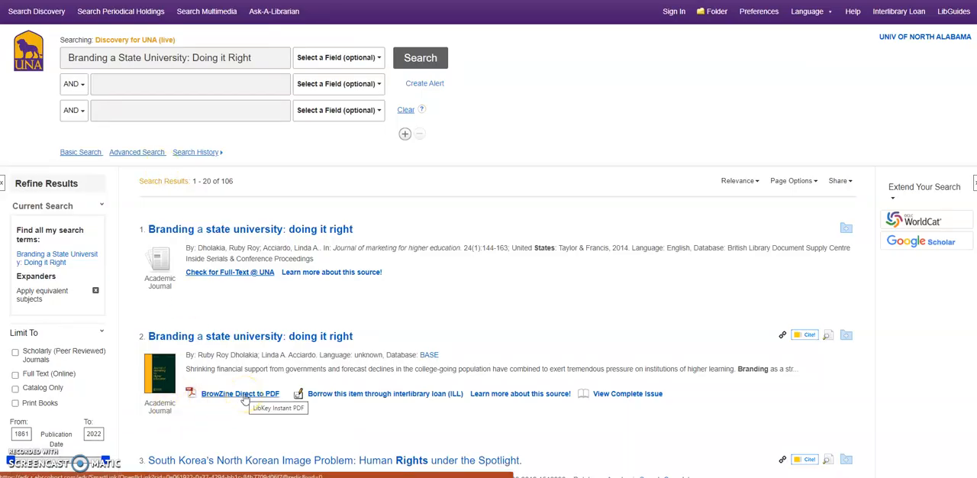
pyautogui.moveTo(234, 394)
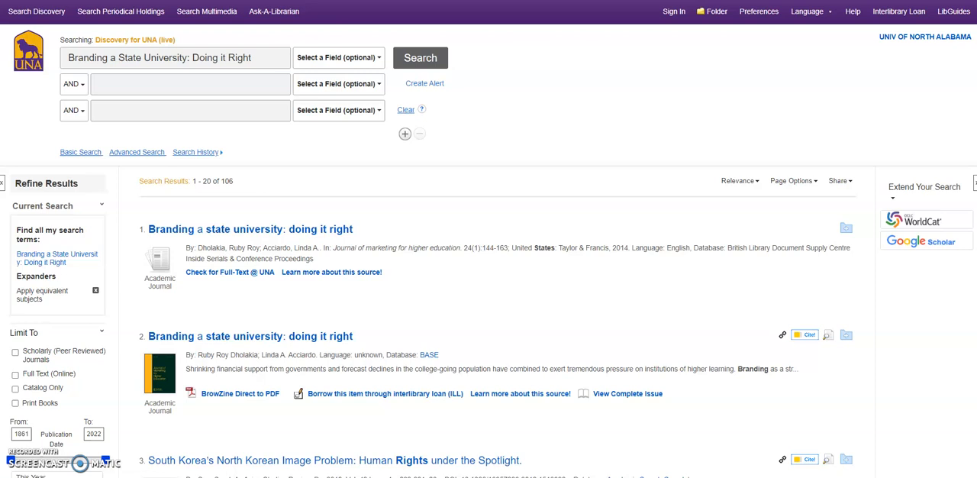
# Search 'Perceptions of Student Success and Retention Efforts' and open the article's ERIC record
pyautogui.tripleClick(164, 58)
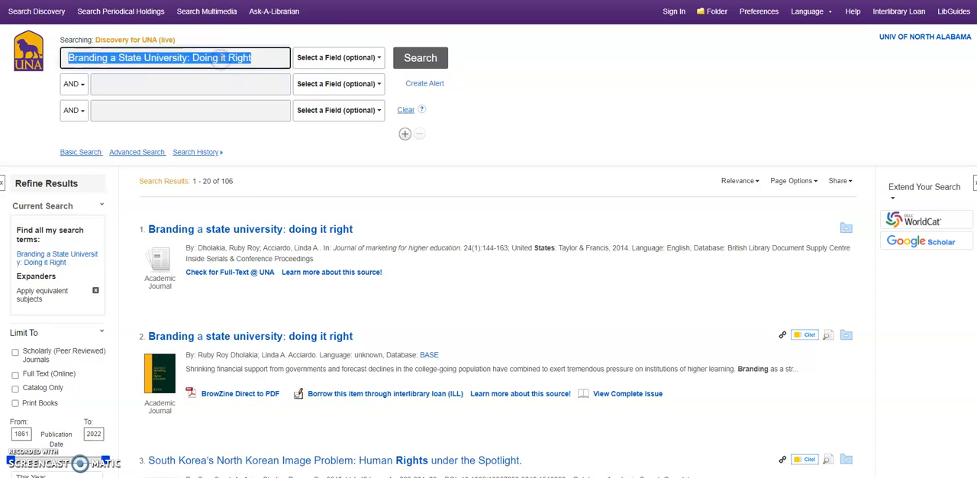
pyautogui.write('Perceptions of Student Success and Retention Efforts')
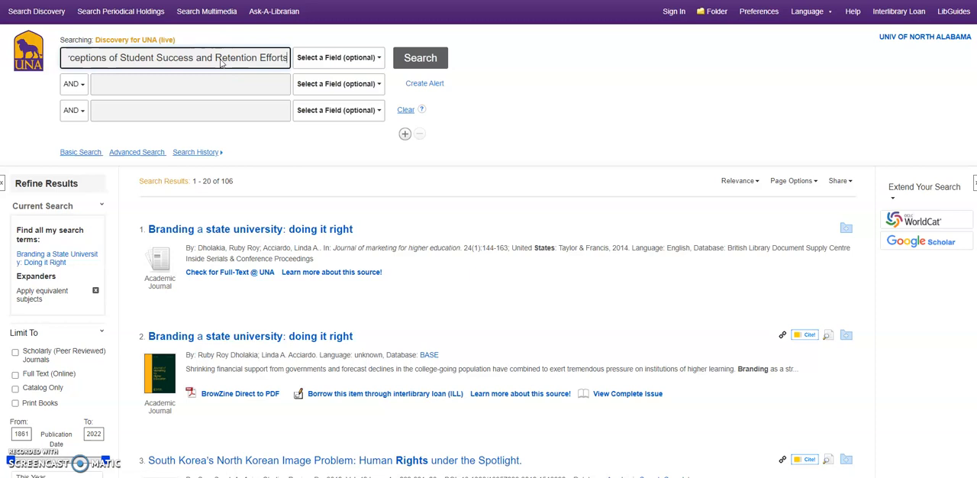
pyautogui.click(430, 58)
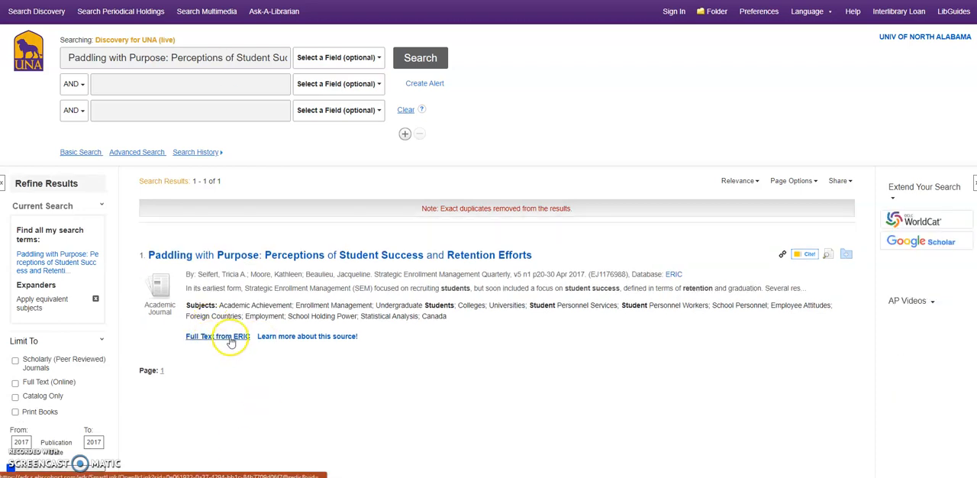
pyautogui.moveTo(235, 342)
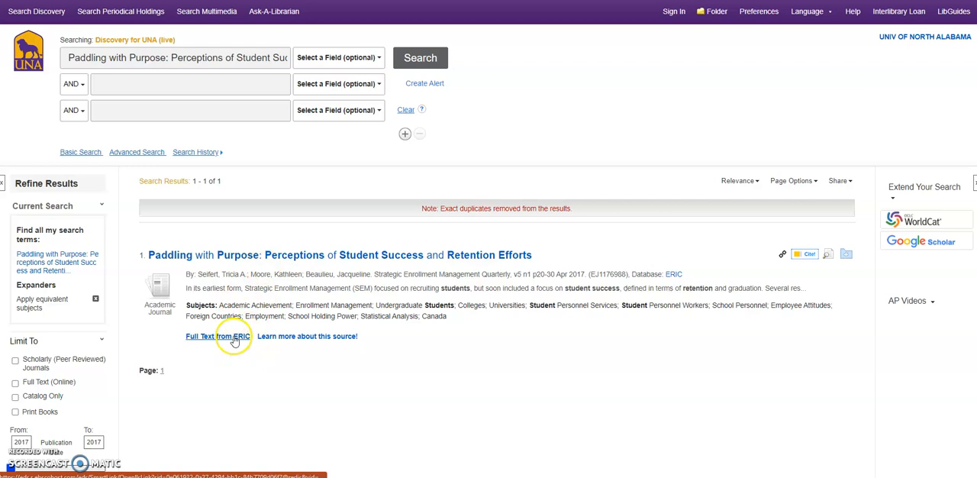
pyautogui.click(217, 336)
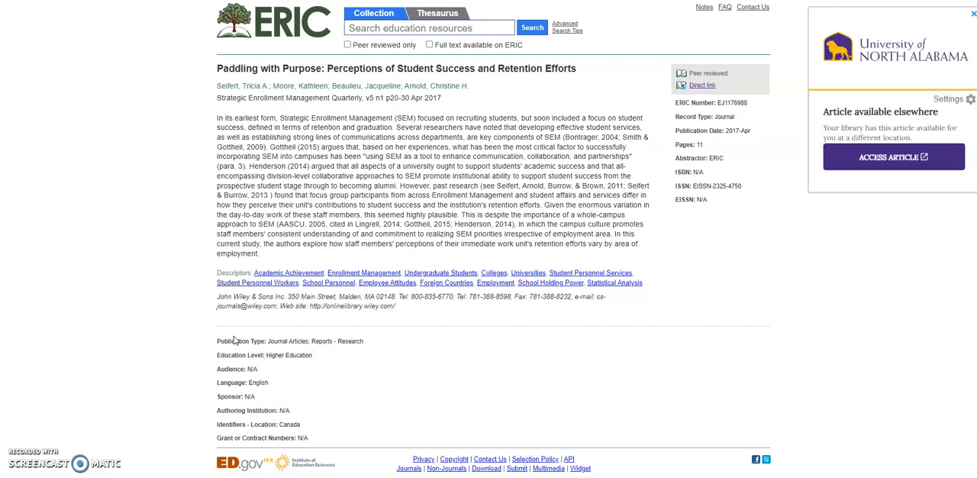
pyautogui.moveTo(825, 49)
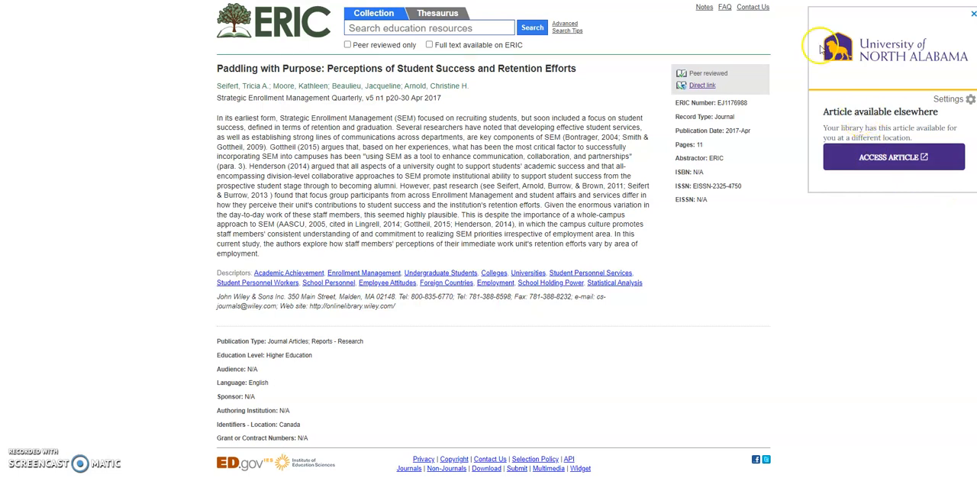
pyautogui.moveTo(819, 67)
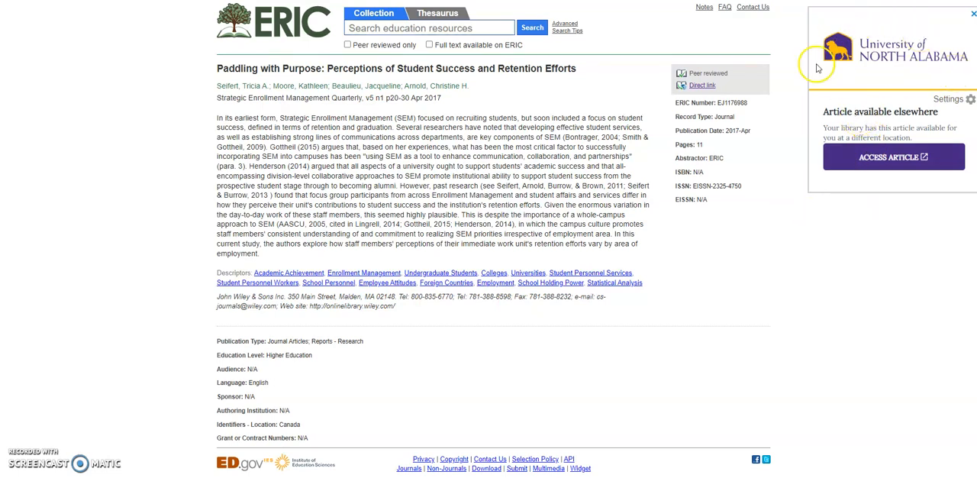
pyautogui.moveTo(882, 177)
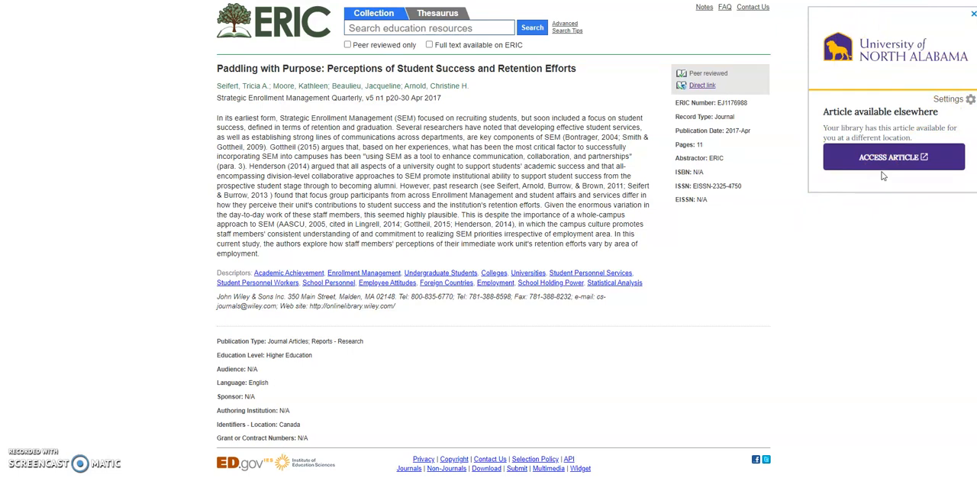
pyautogui.moveTo(848, 99)
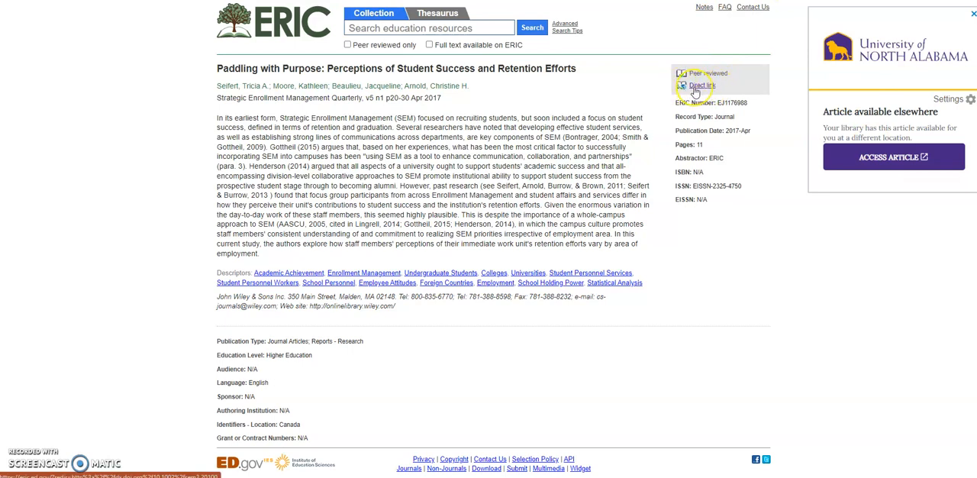
pyautogui.moveTo(698, 89)
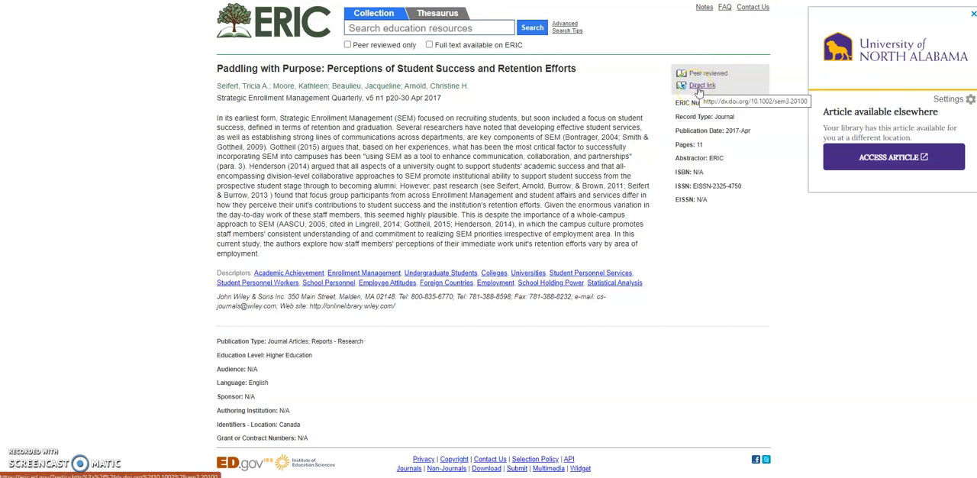
# Follow ERIC's Direct link to the Wiley article page and scroll through the full-access text
pyautogui.click(704, 73)
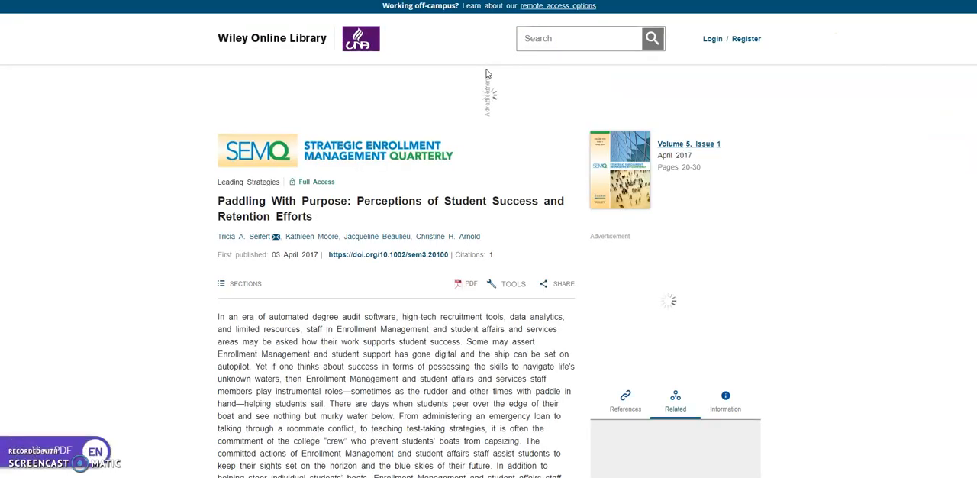
pyautogui.scroll(-3)
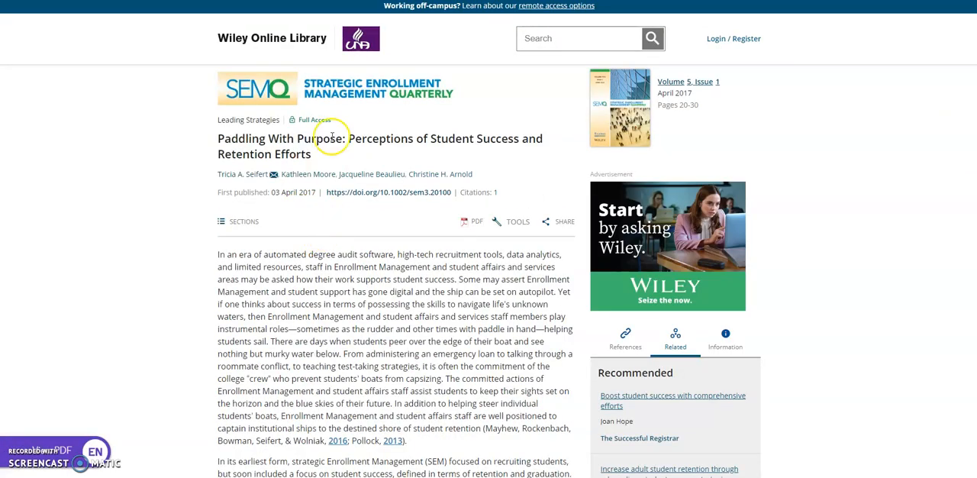
pyautogui.scroll(-3)
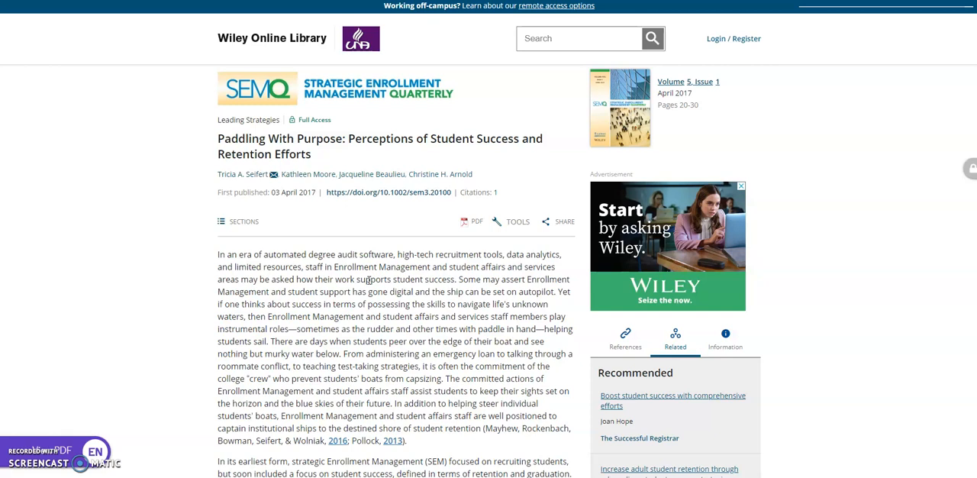
pyautogui.moveTo(473, 222)
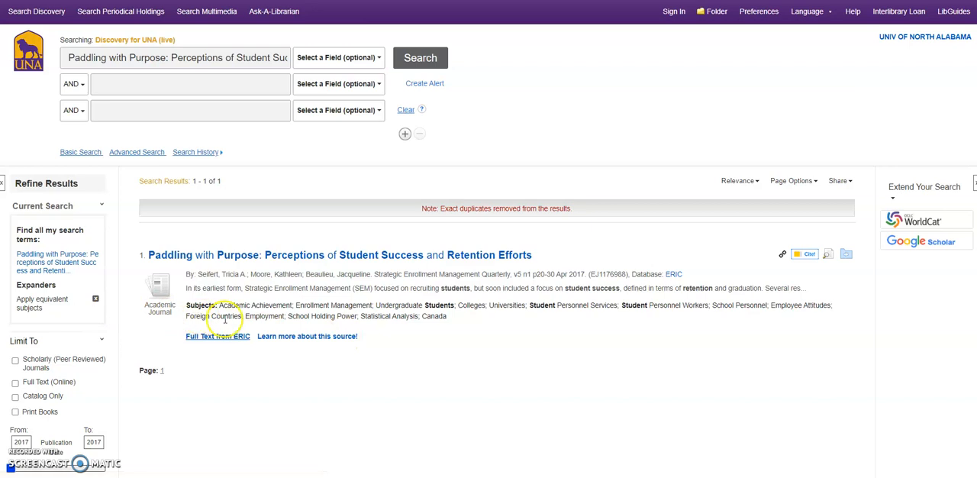
pyautogui.moveTo(317, 329)
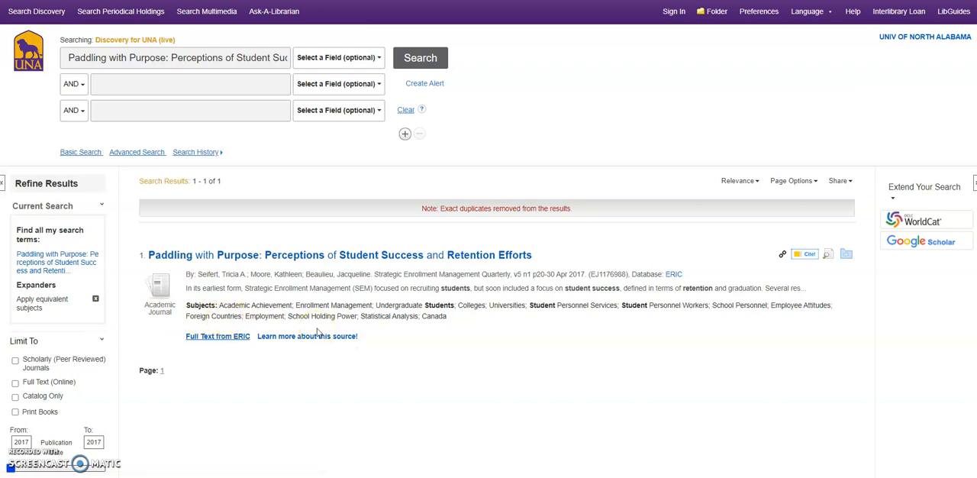